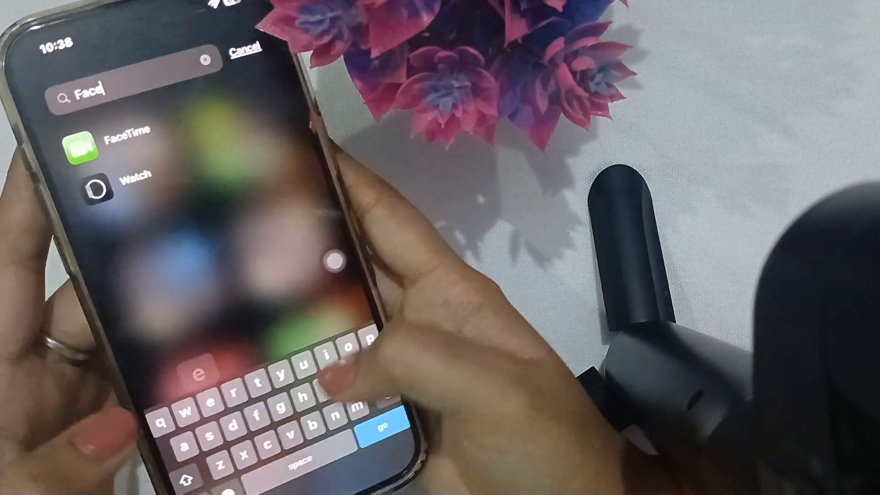
# - Bring up Home Screen search so FaceTime can be found among the results
pyautogui.click(123, 138)
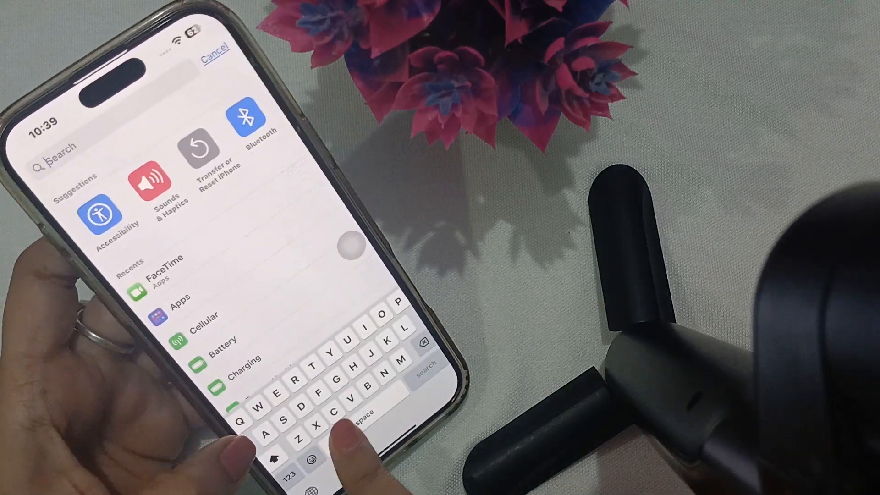
# - Search Settings for 'Face' to surface the FaceTime settings
pyautogui.write('Face')
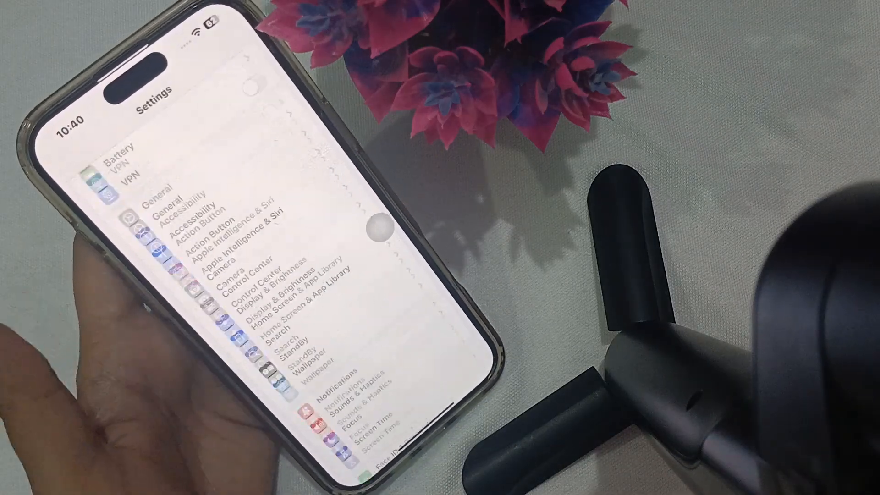
# - Switch the FaceTime toggle on from the Apps list
pyautogui.scroll(-3)
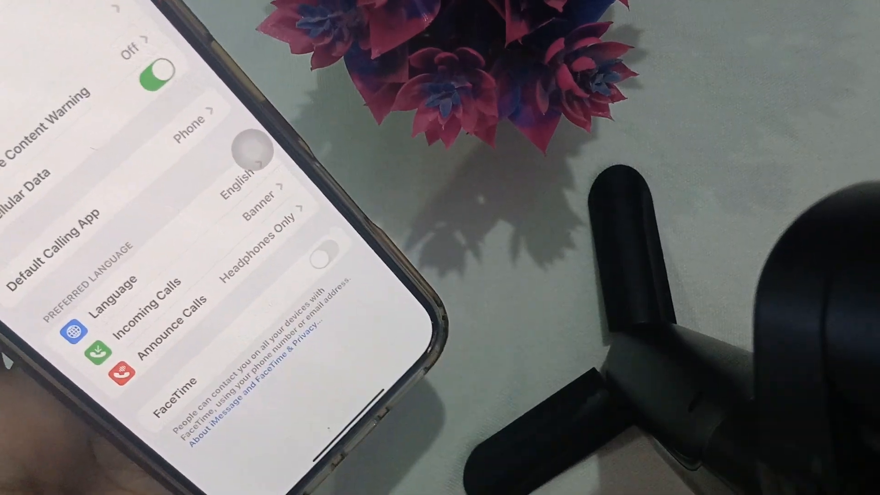
pyautogui.click(323, 257)
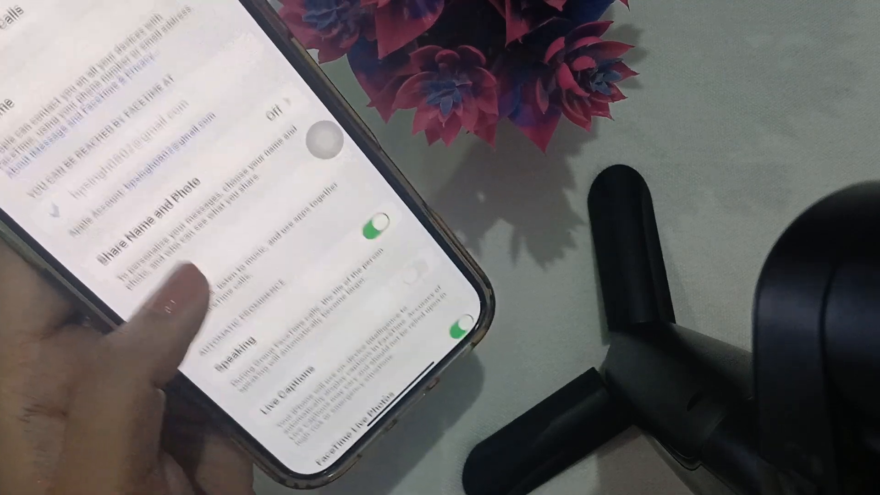
pyautogui.scroll(-3)
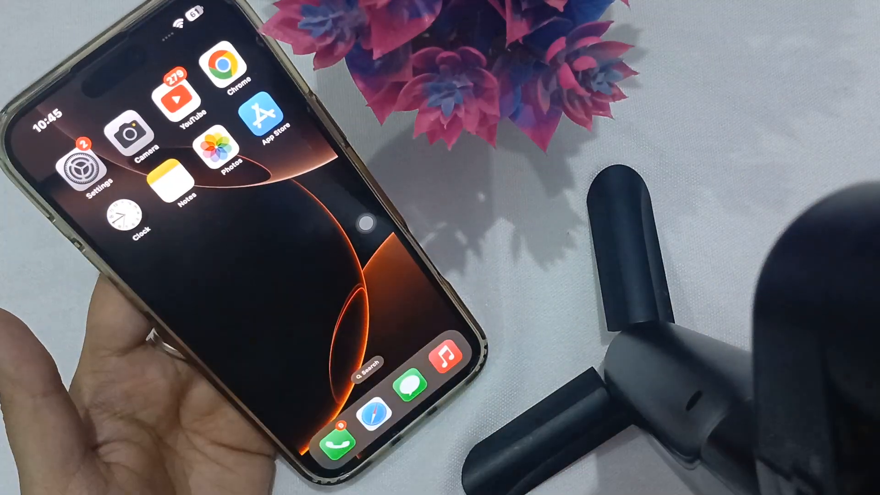
# - Swipe to the second Home Screen page with Slice, Flipkart, Booking.com and ExpressVPN
pyautogui.hscroll(-3)
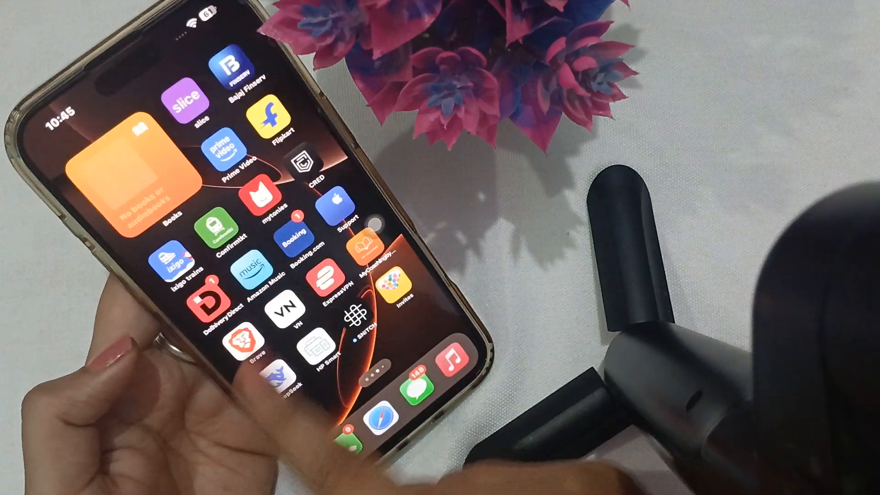